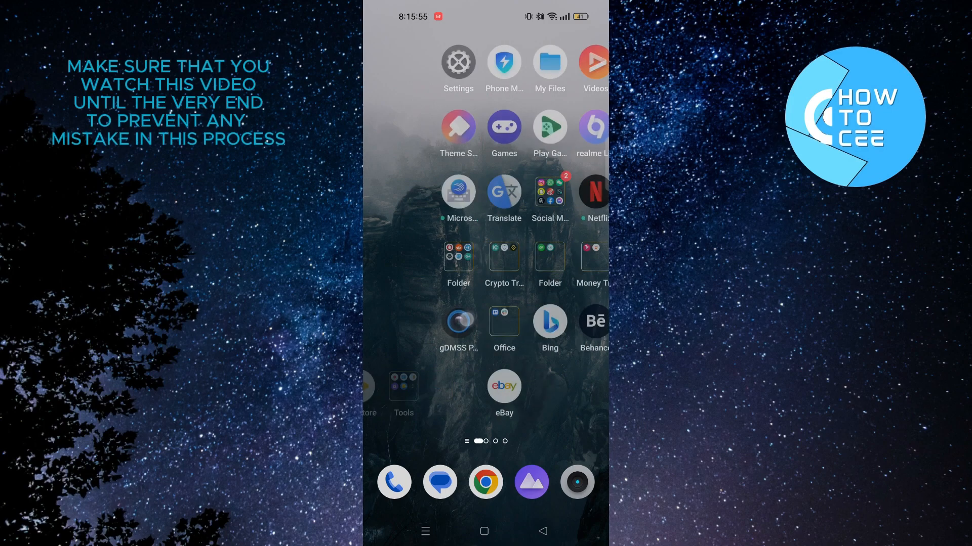
Launch eBay and scroll the home feed down to Your Recently Viewed Items.
{"action": "left_click", "coordinate": [503, 386]}
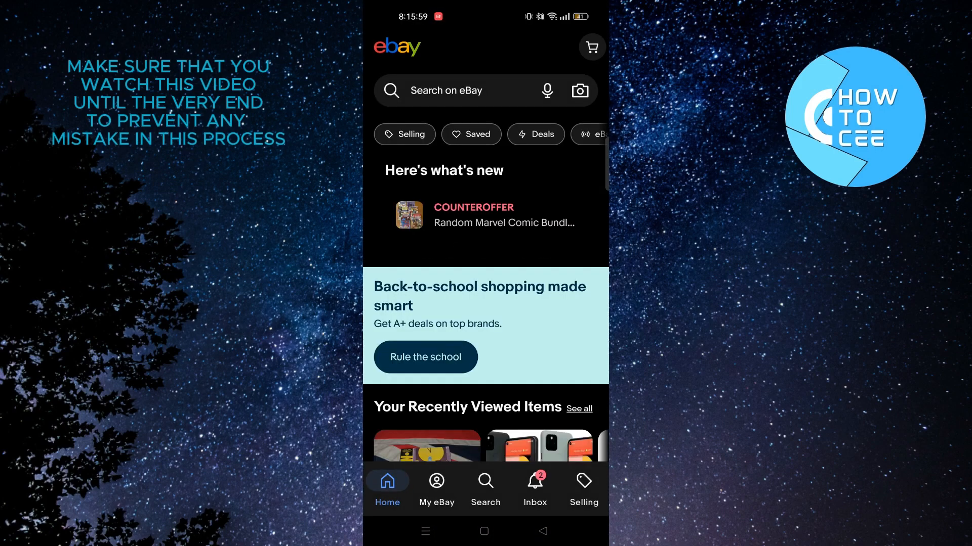
{"action": "scroll", "scroll_direction": "down", "scroll_amount": 3}
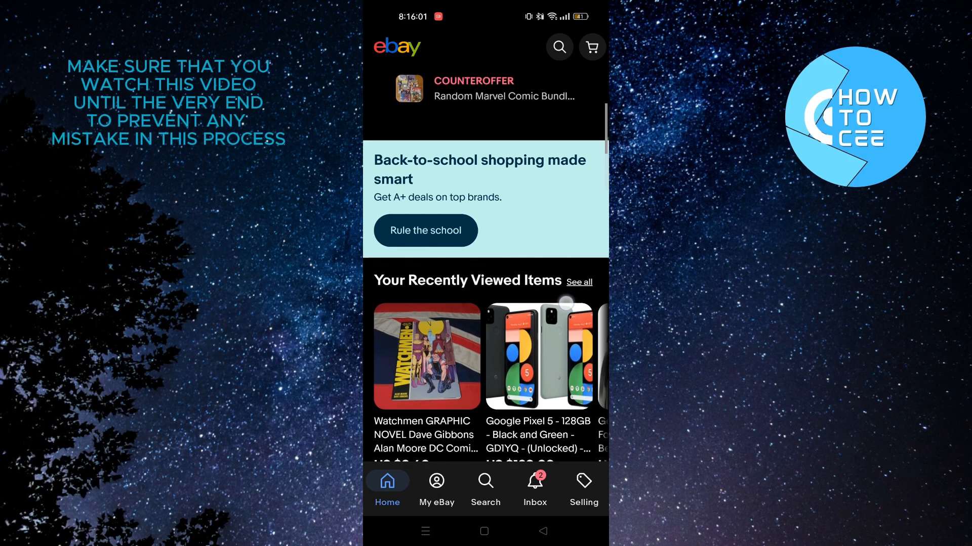
{"action": "scroll", "scroll_direction": "down", "scroll_amount": 3}
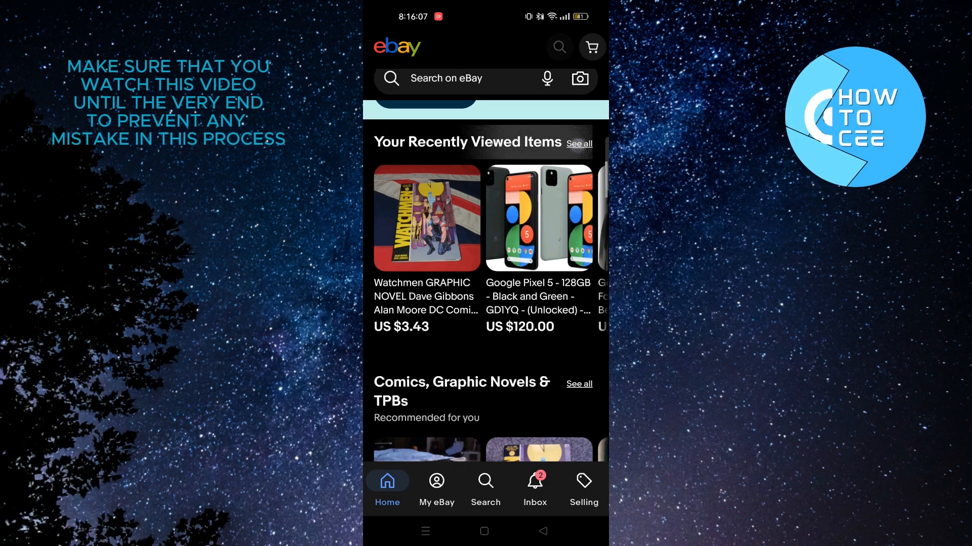
Open the full Recently viewed list via 'See all' and scroll through it.
{"action": "left_click", "coordinate": [579, 144]}
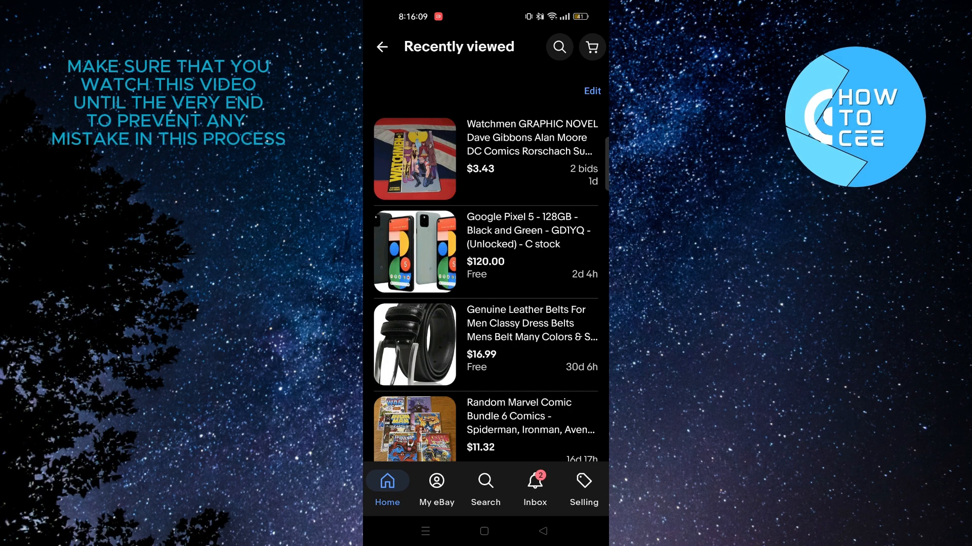
{"action": "scroll", "scroll_direction": "down", "scroll_amount": 3}
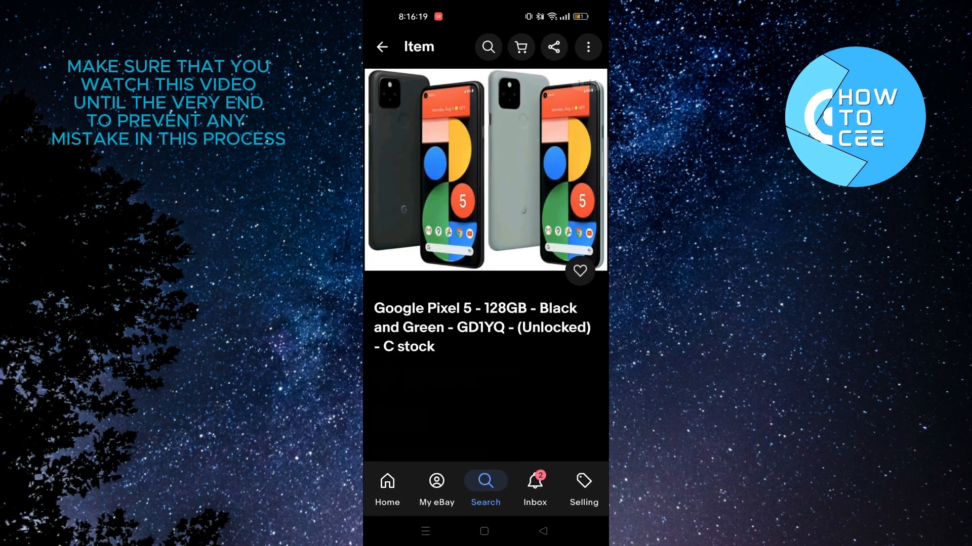
{"action": "scroll", "scroll_direction": "down", "scroll_amount": 3}
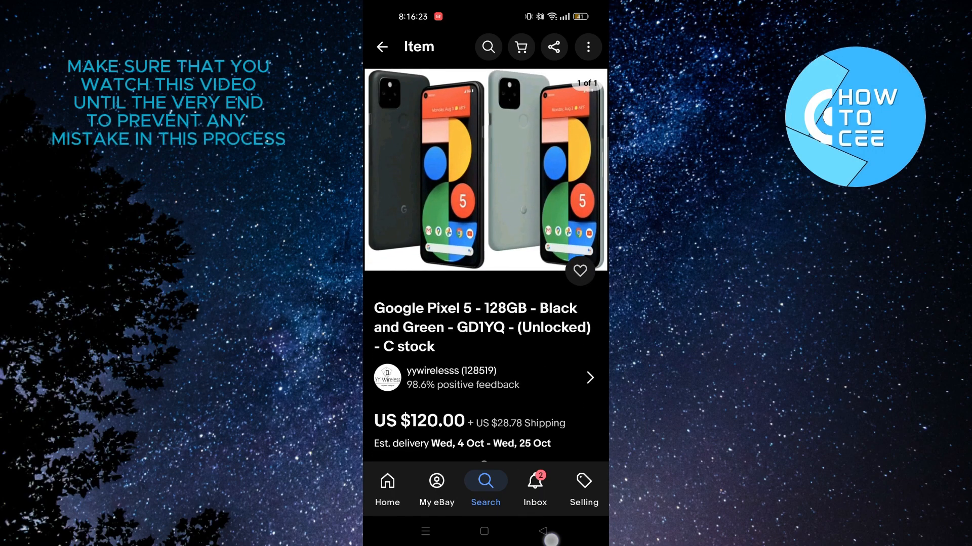
Inspect a couple of listings, including the Garmin fenix watch, returning to the list each time.
{"action": "left_click", "coordinate": [381, 46]}
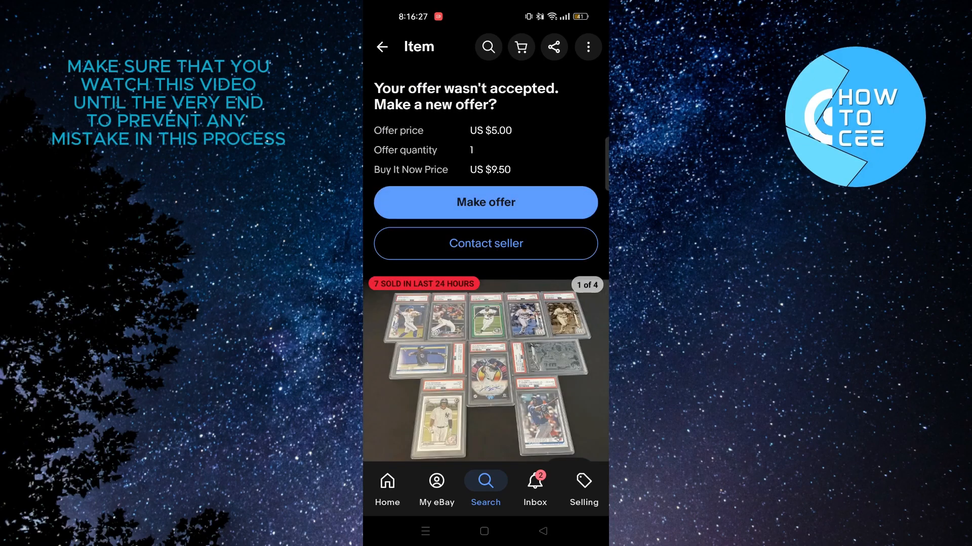
{"action": "left_click", "coordinate": [380, 47]}
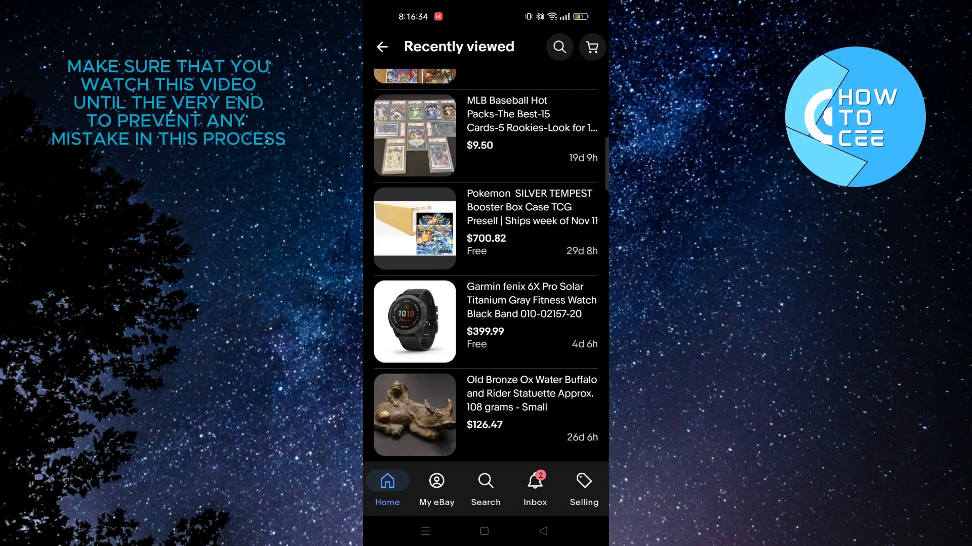
{"action": "left_click", "coordinate": [415, 320]}
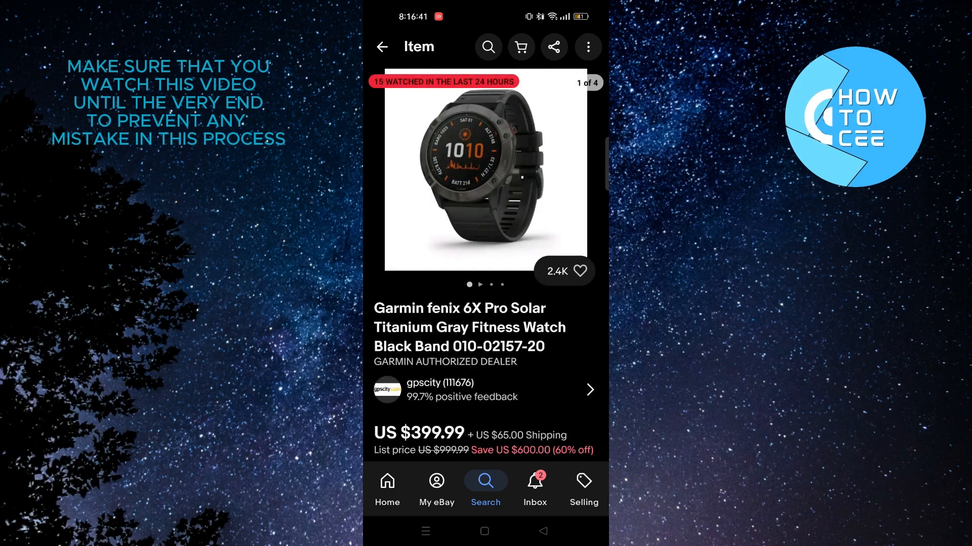
{"action": "left_click", "coordinate": [381, 46]}
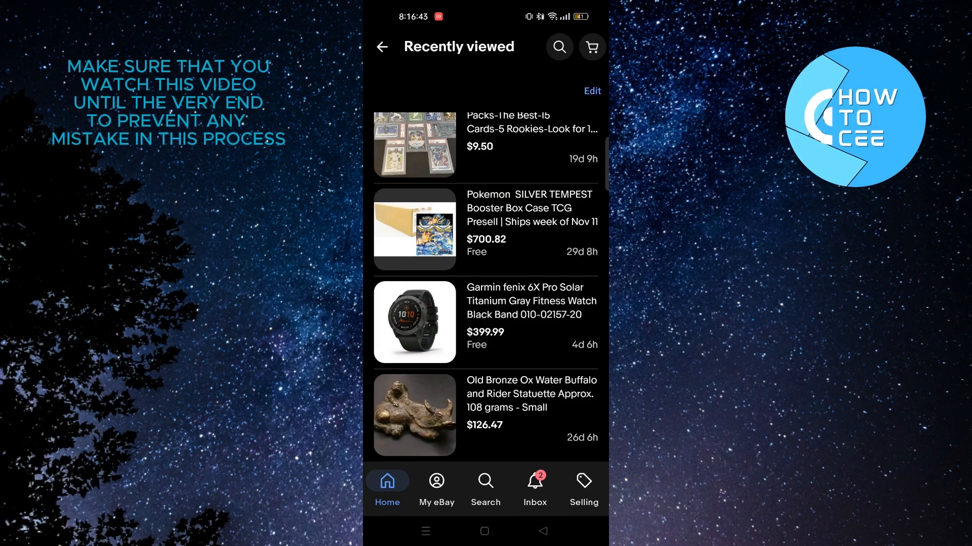
{"action": "scroll", "scroll_direction": "down", "scroll_amount": 3}
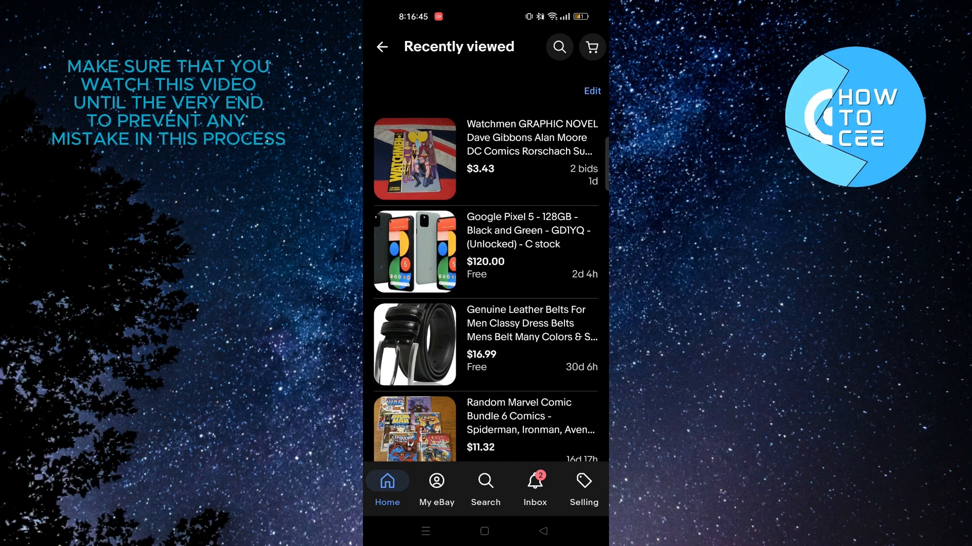
Delete the leather belt in Edit mode, then select all six remaining items.
{"action": "left_click", "coordinate": [592, 86]}
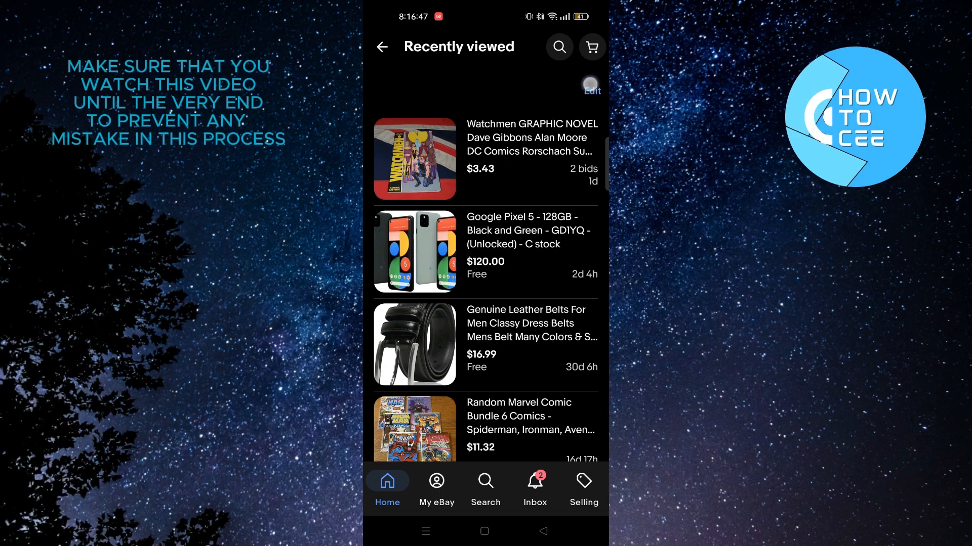
{"action": "left_click", "coordinate": [591, 88]}
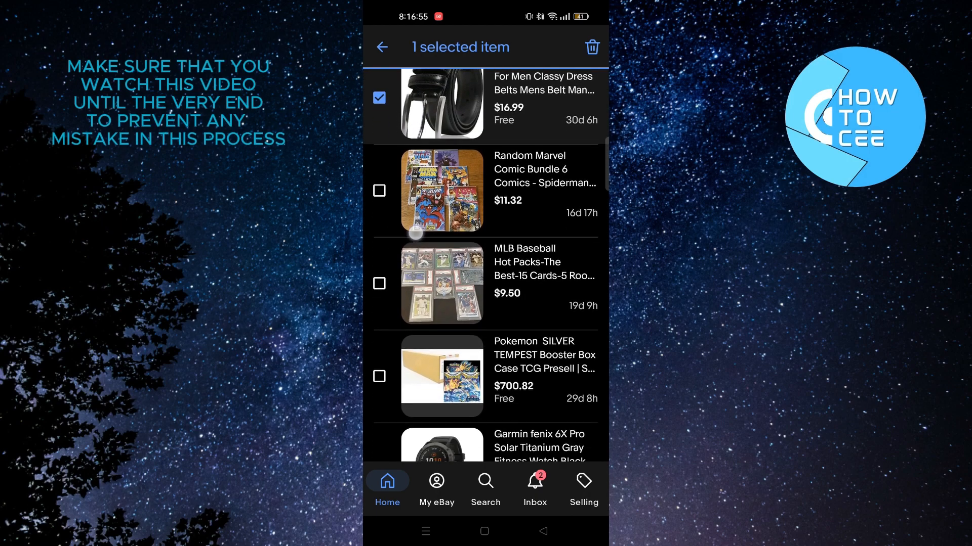
{"action": "scroll", "scroll_direction": "down", "scroll_amount": 3}
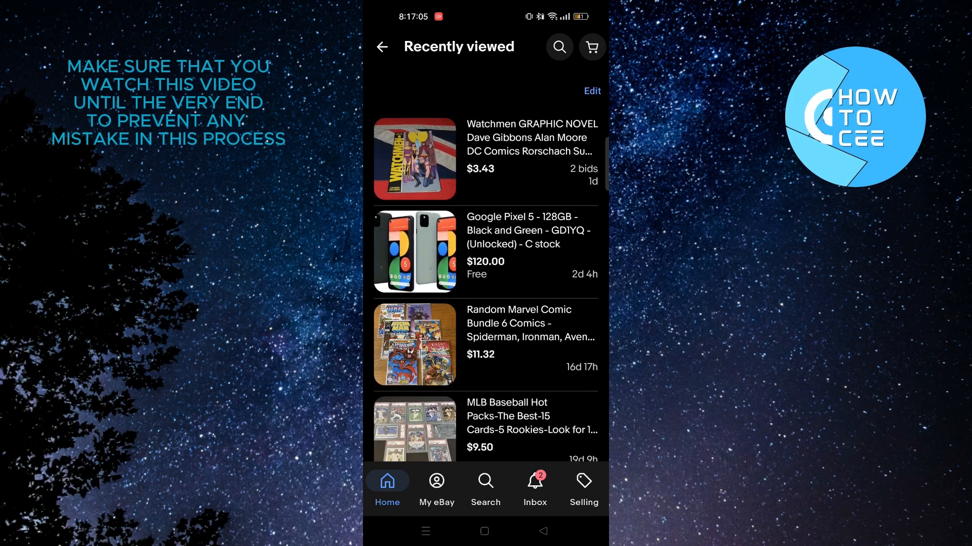
{"action": "left_click", "coordinate": [592, 91]}
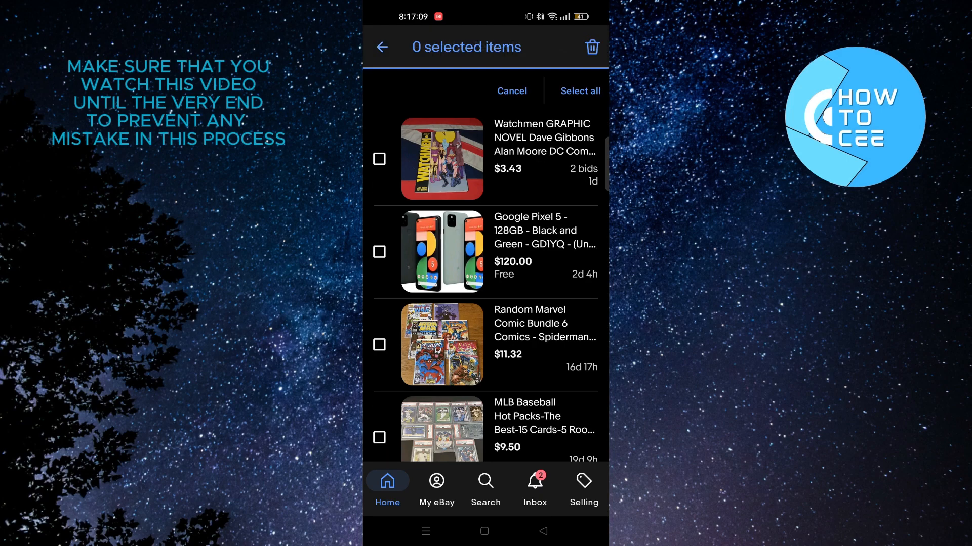
{"action": "left_click", "coordinate": [580, 91]}
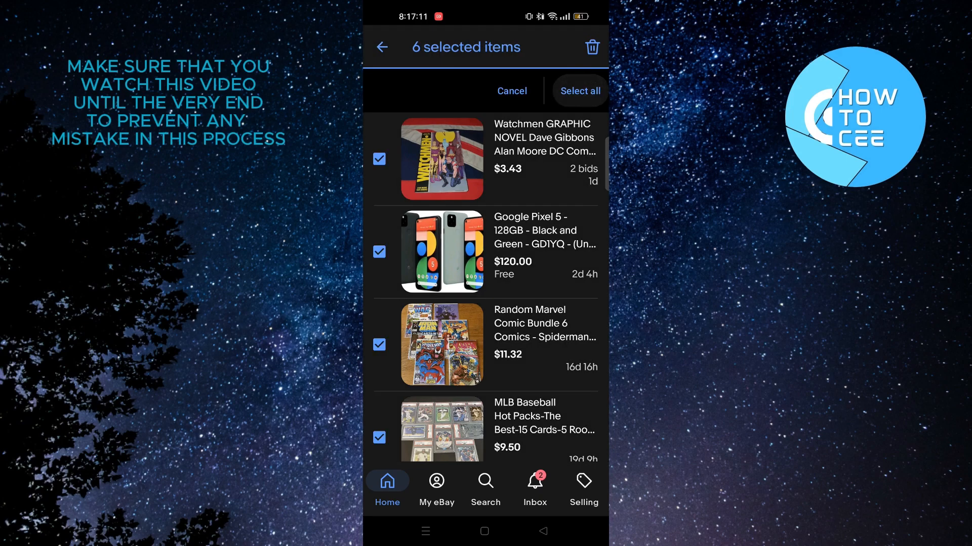